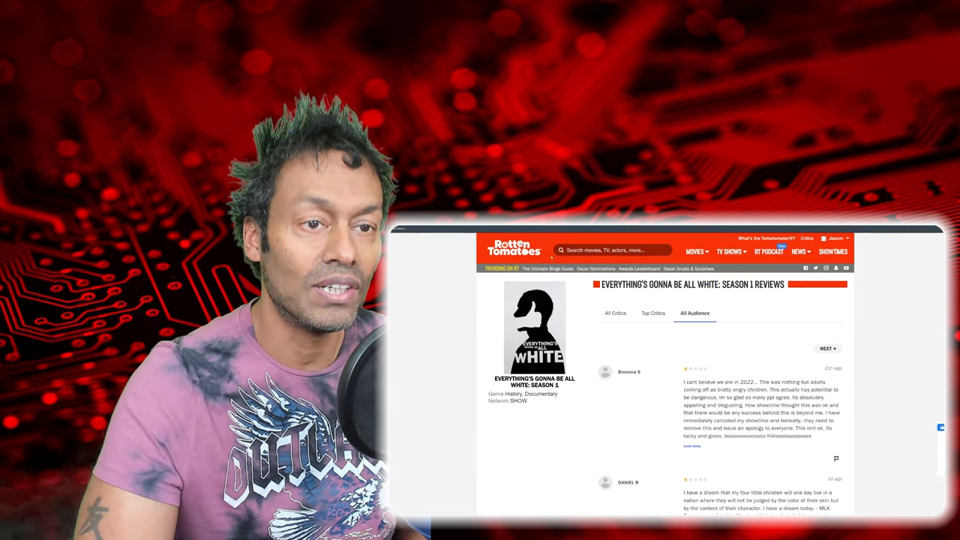
- View the Top Critics reviews for Everything's Gonna Be All White: Season 1, which list none
click(652, 313)
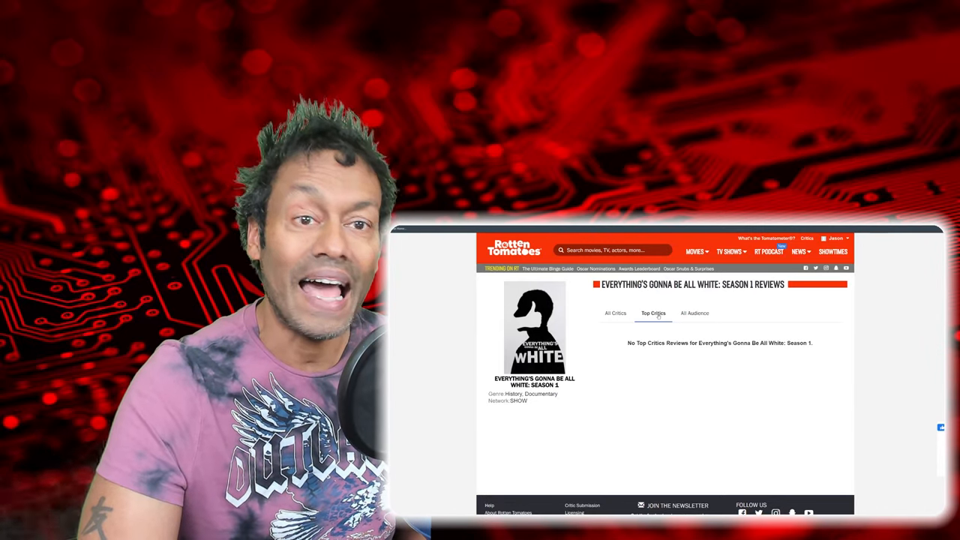
click(615, 314)
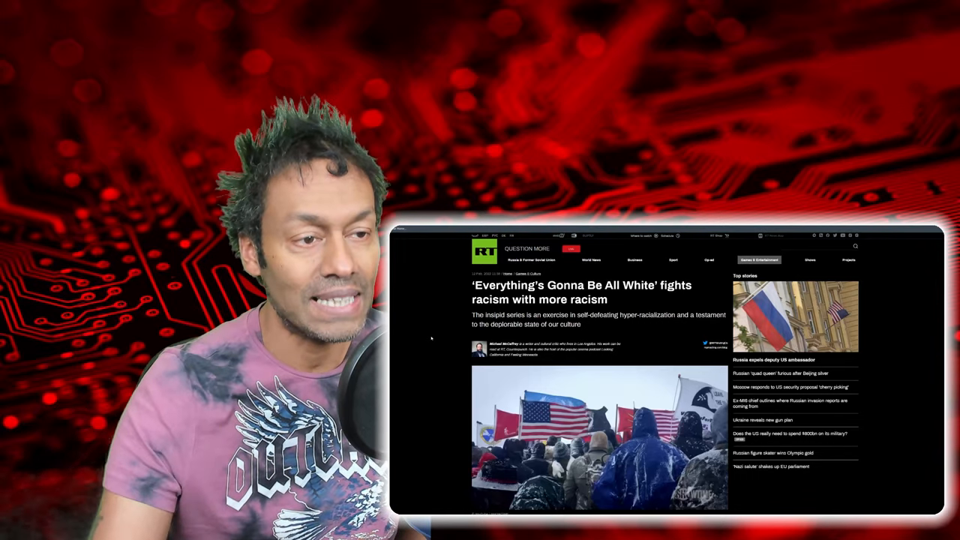
- Scroll the RT article past the headline image and embedded Showtime trailer into the body text
scroll(down, 3)
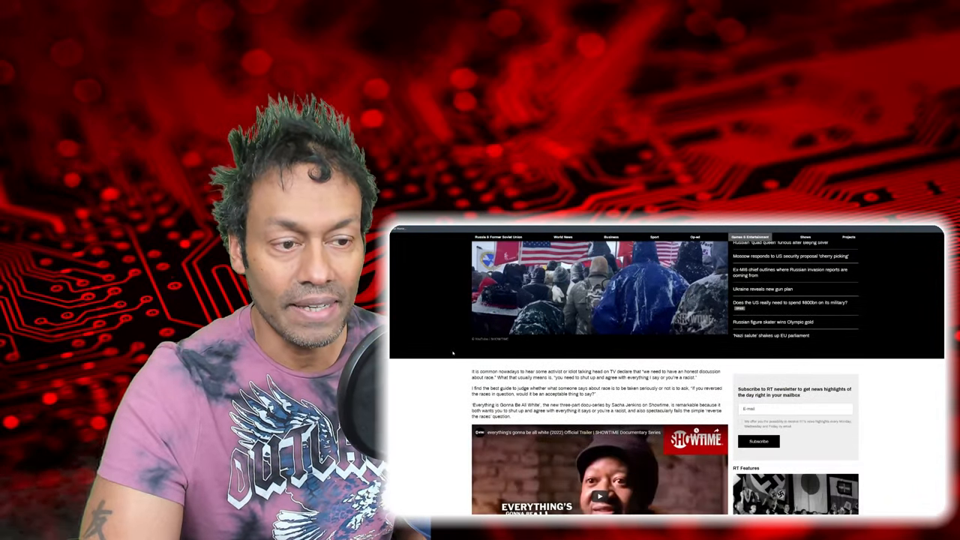
scroll(down, 3)
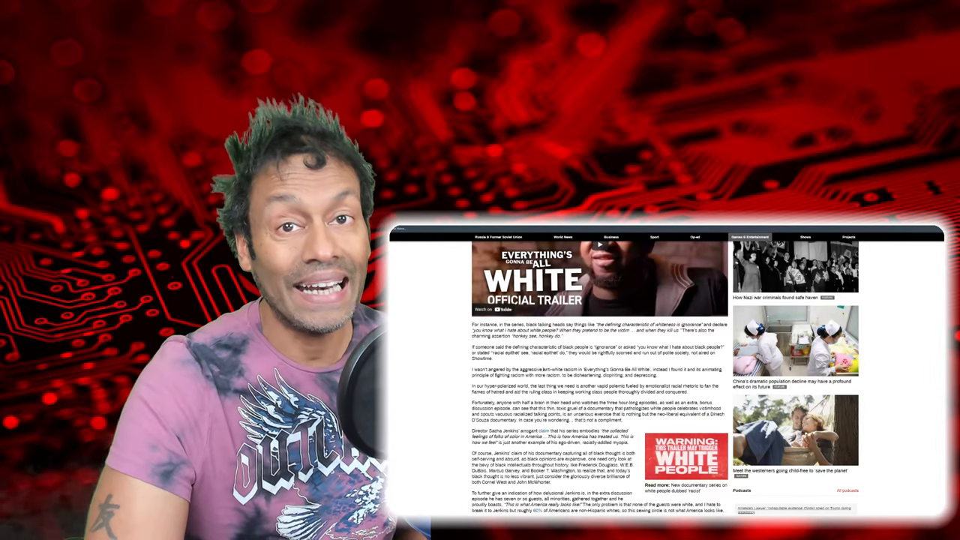
- Scroll through the remaining RT article paragraphs down to the closing editorial disclaimer
scroll(down, 3)
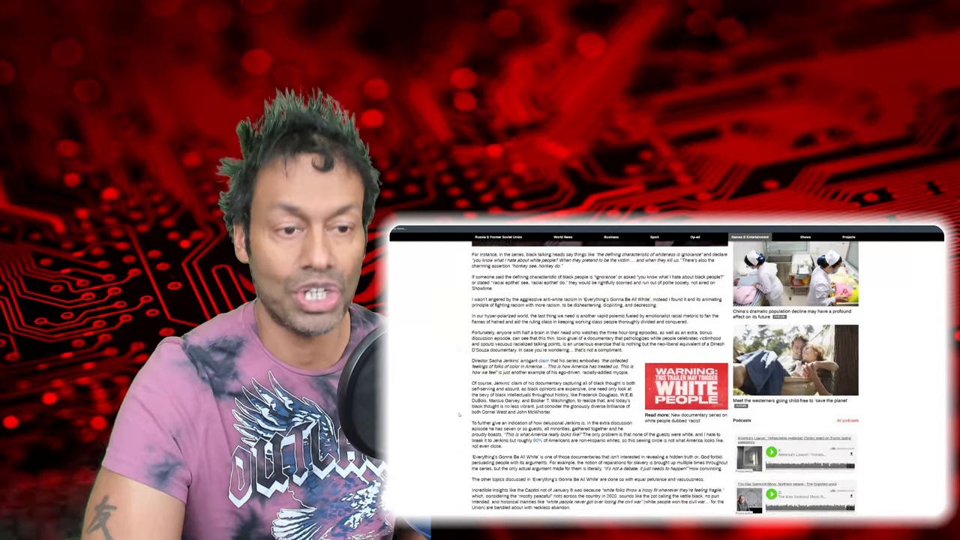
scroll(down, 3)
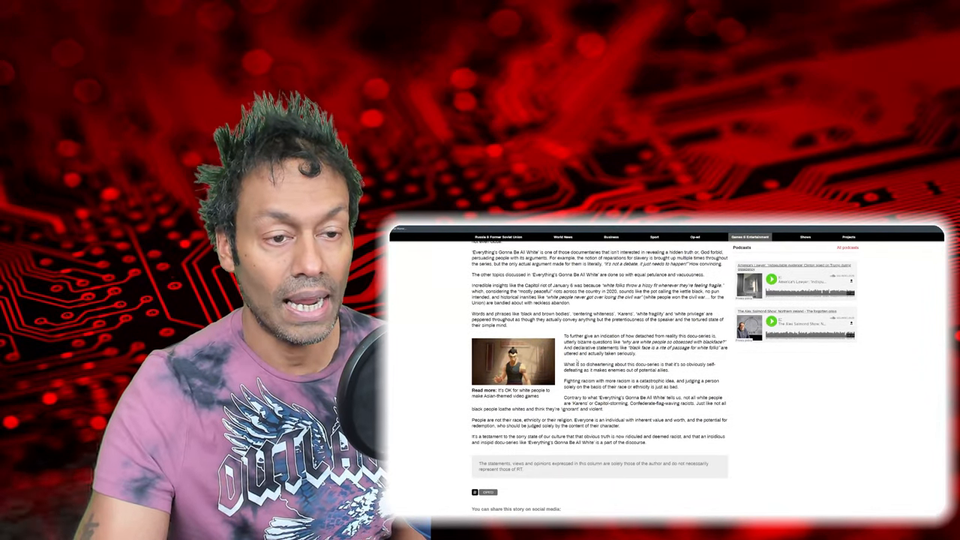
scroll(down, 3)
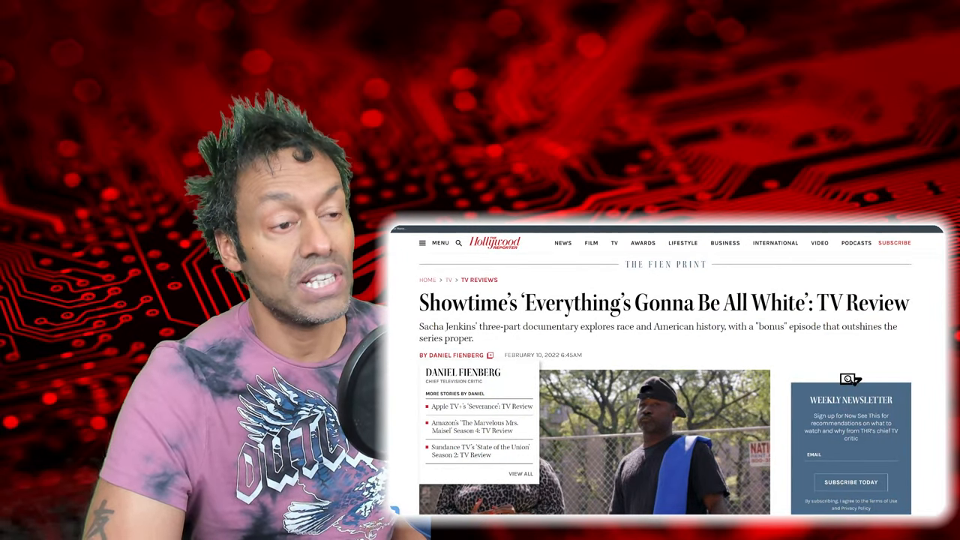
- Scroll down The Hollywood Reporter review of Showtime's 'Everything's Gonna Be All White'
scroll(down, 3)
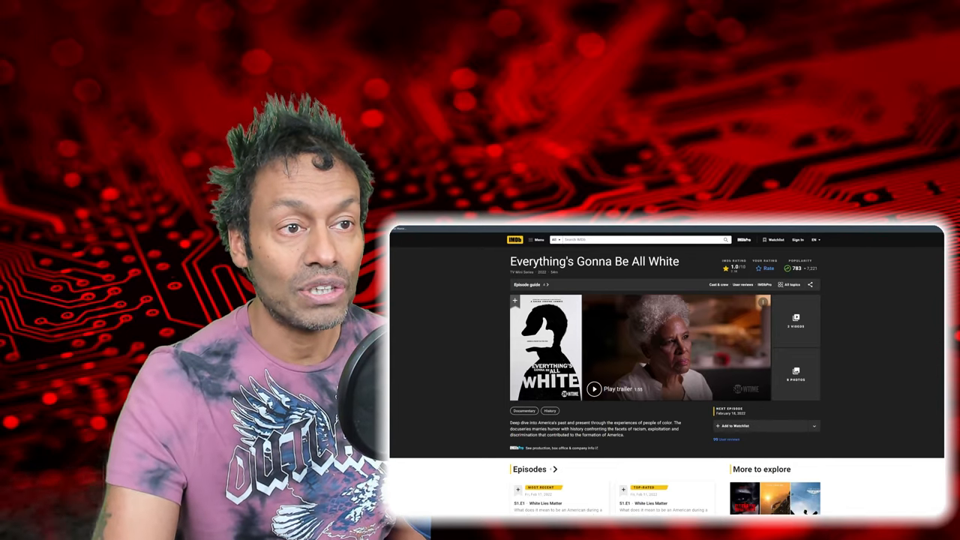
- Scroll the IMDb title page past Episodes, Photos and Storyline down to User reviews and Details
scroll(down, 3)
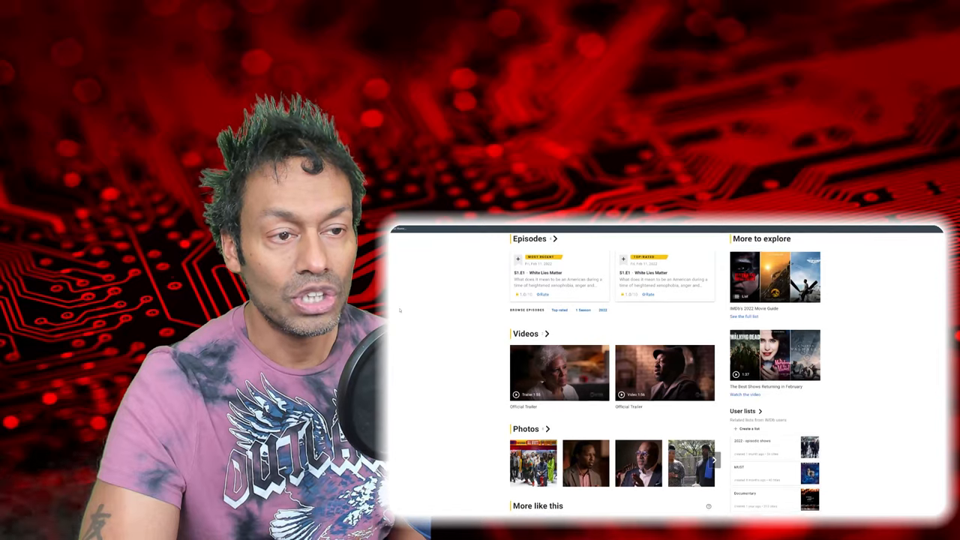
scroll(down, 3)
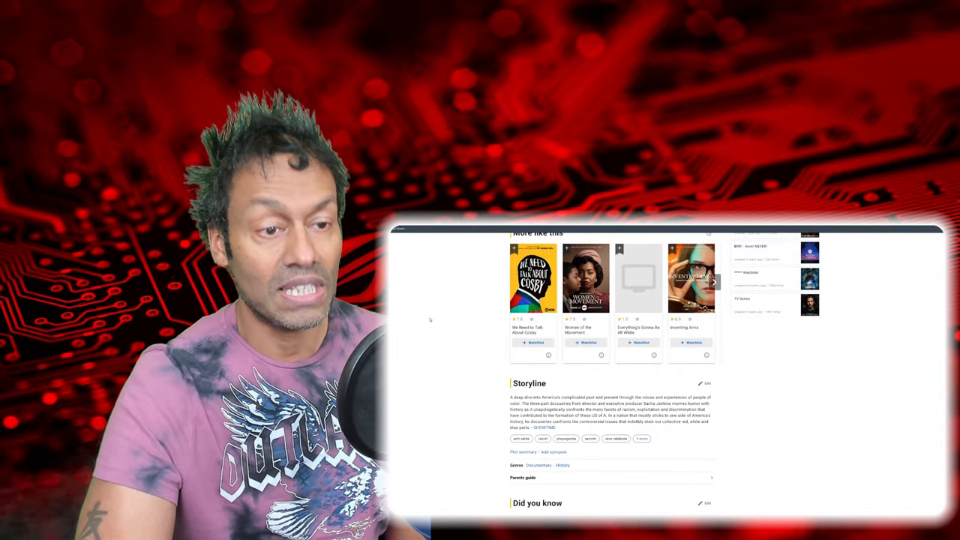
scroll(down, 3)
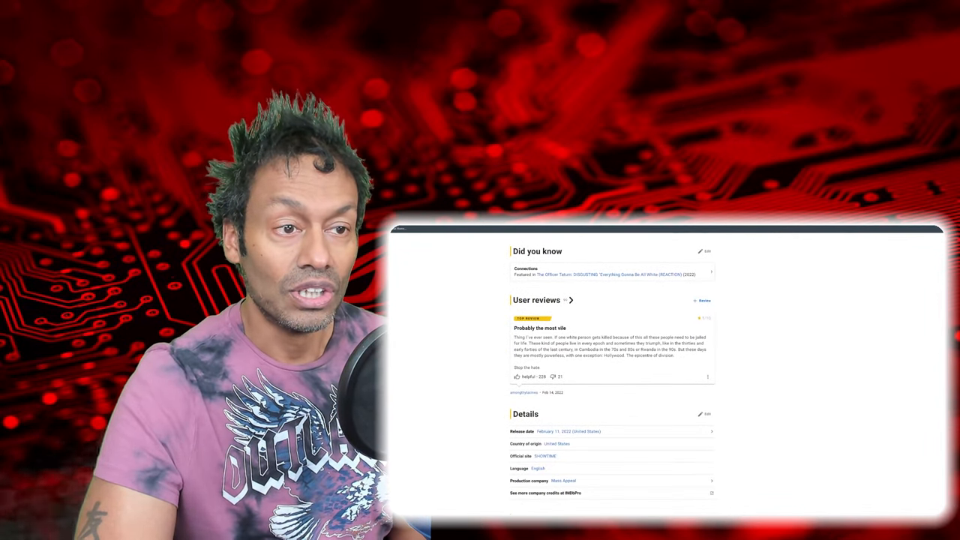